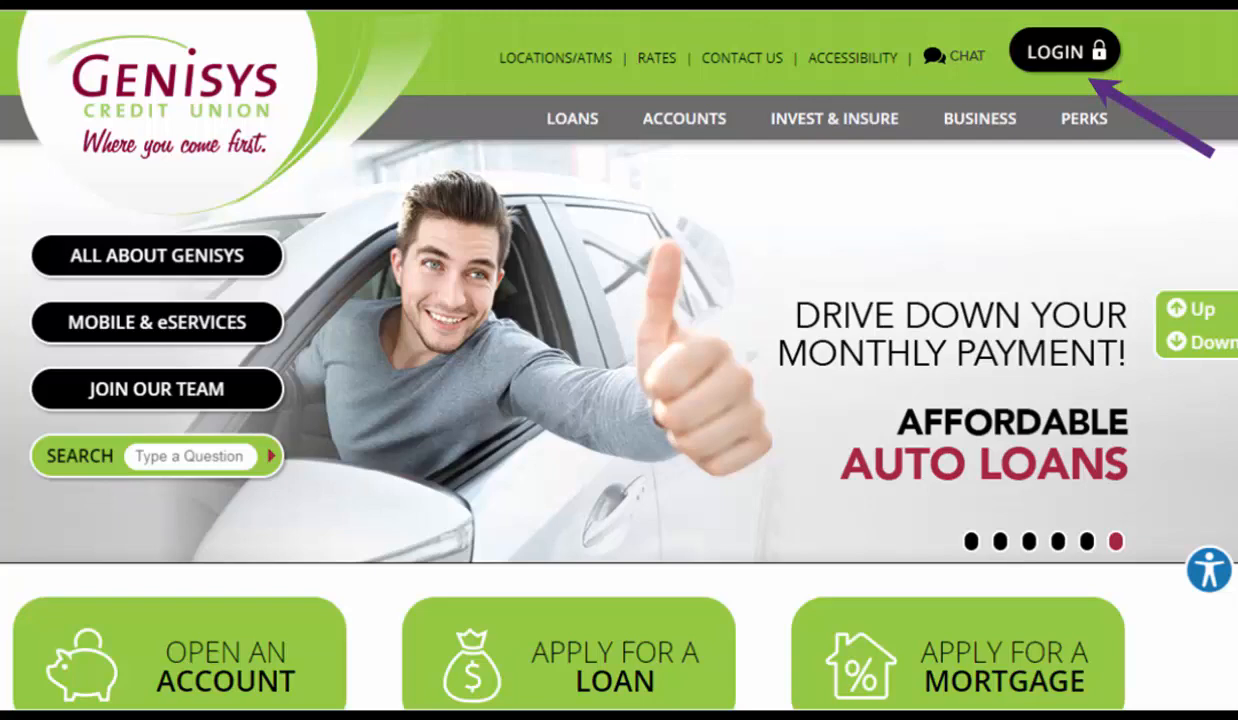
Go to the online banking login page from the Genisys website header
click(1064, 52)
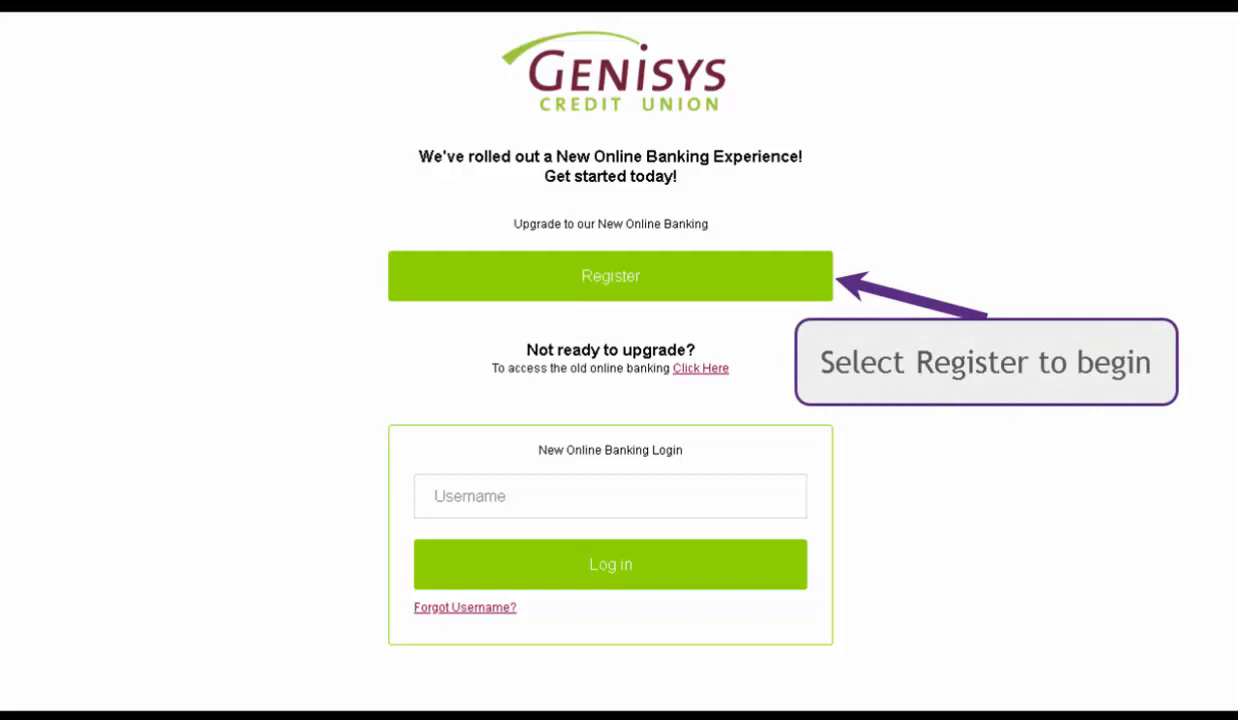
Start registration for the new online banking experience
click(610, 276)
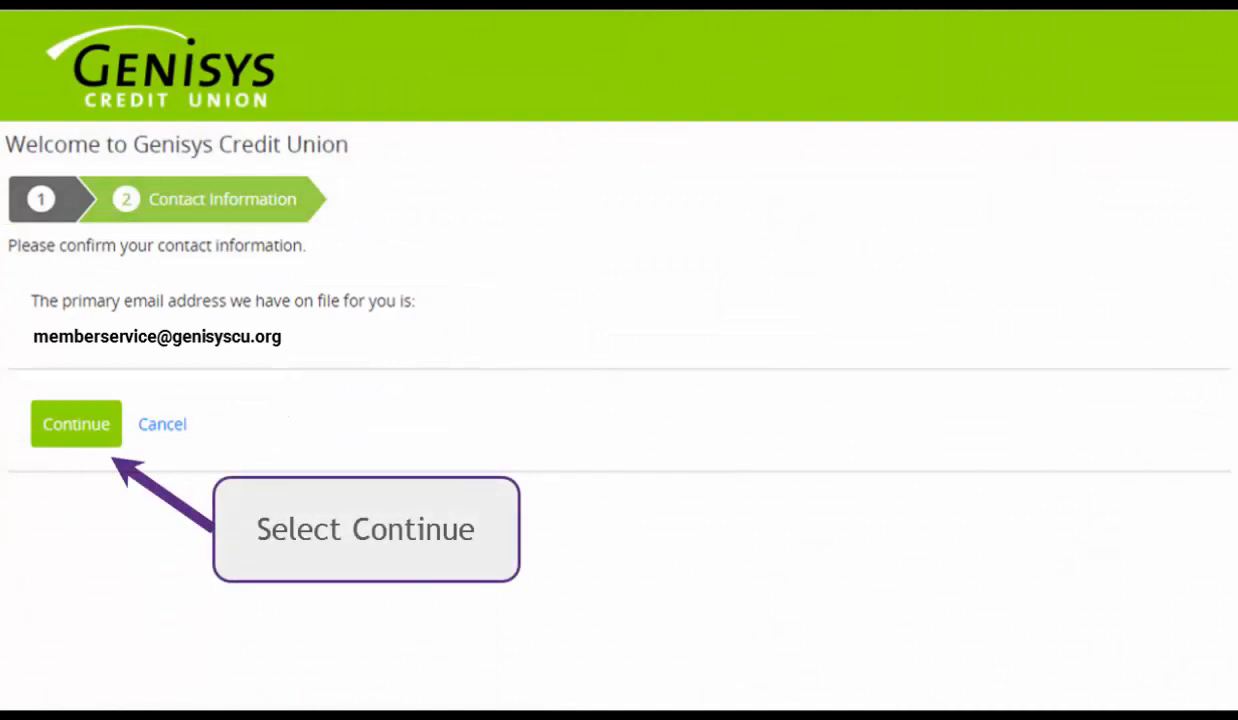
Confirm the contact information and enter the username 'vader01' with a confirmed strong password
click(76, 424)
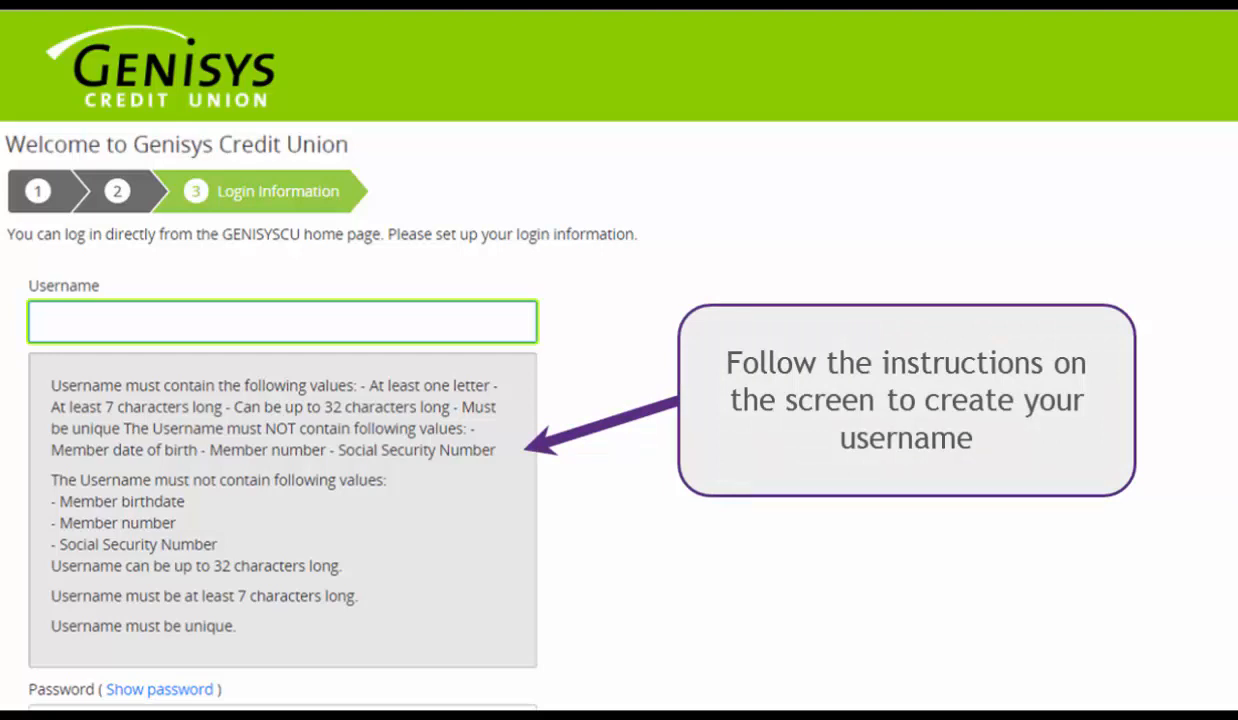
text(vader01)
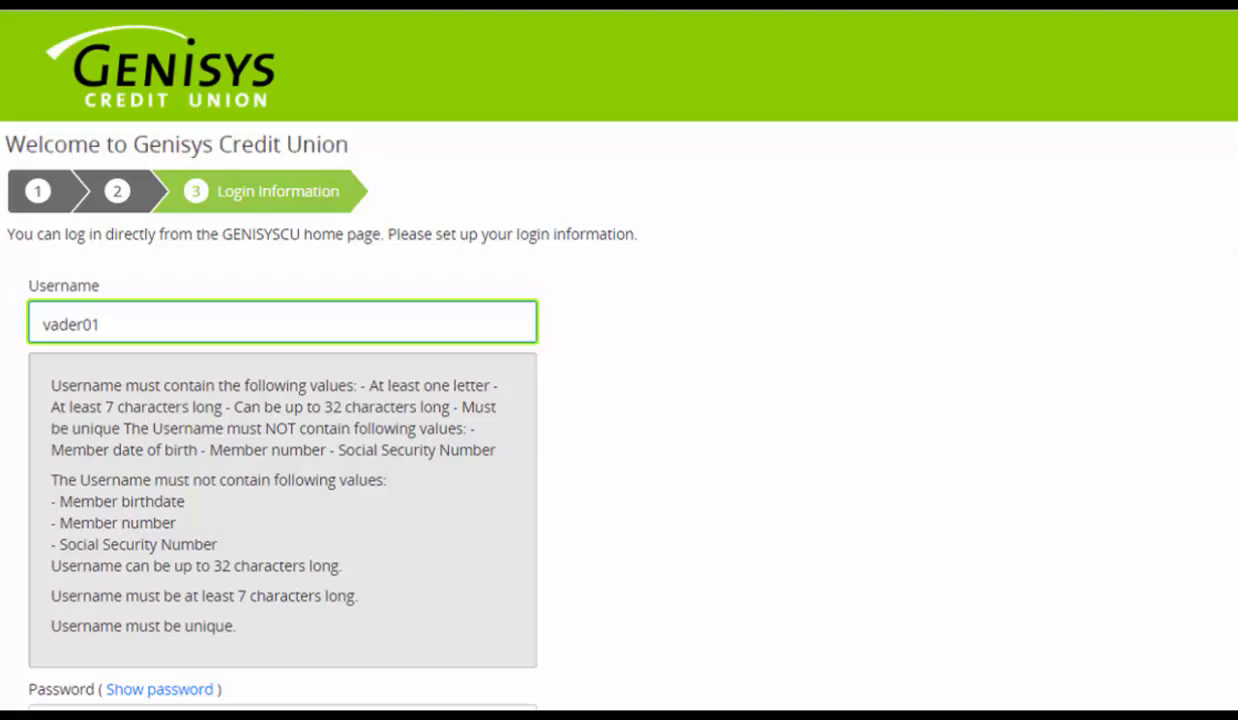
scroll(down, 3)
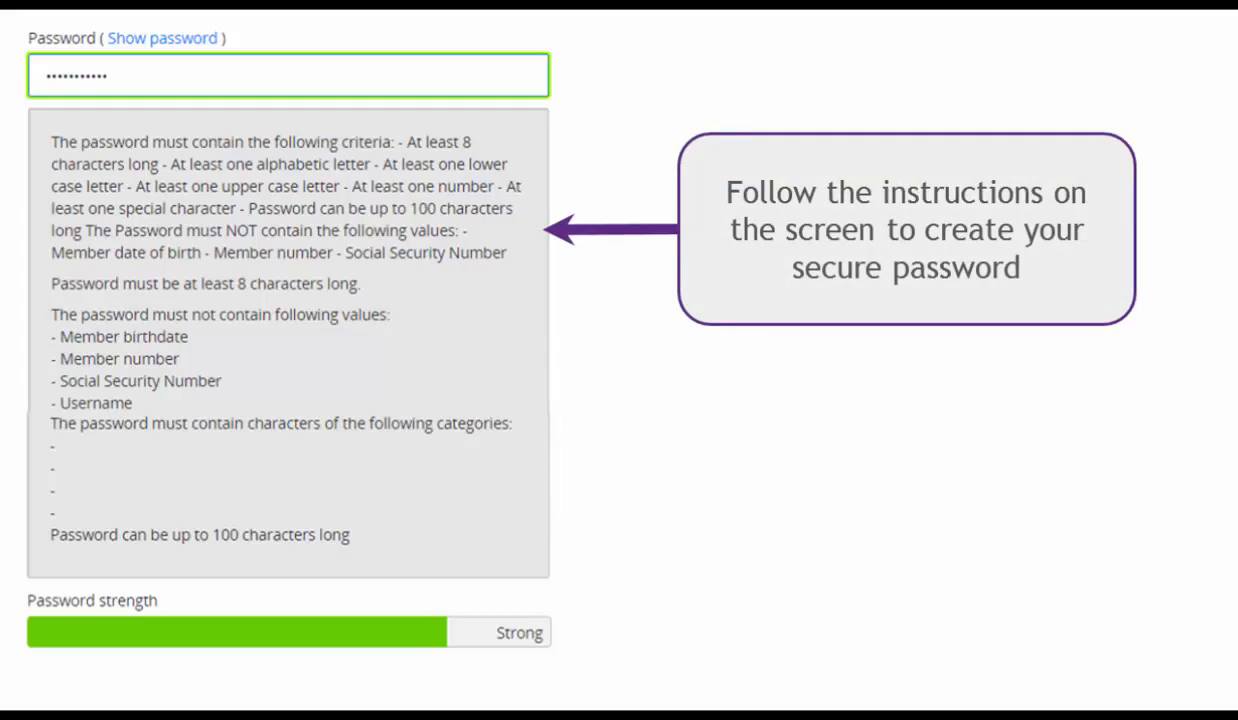
scroll(down, 3)
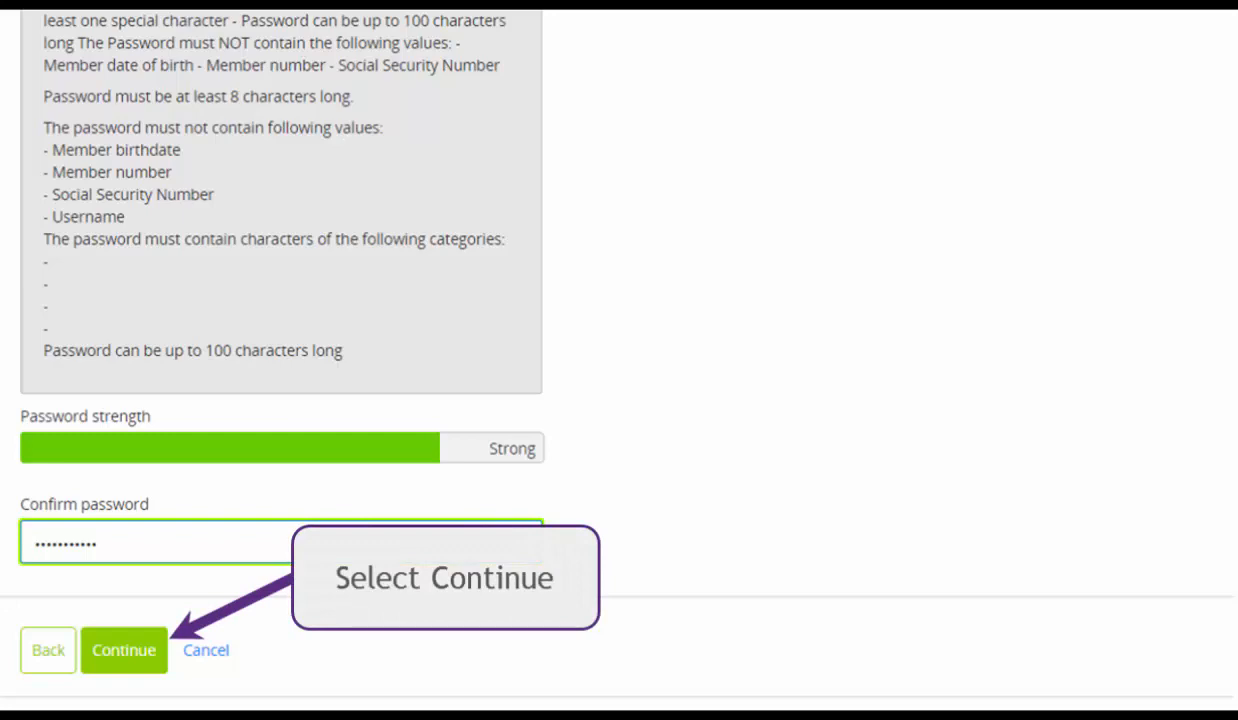
Proceed to Account Features and enter the membership nickname 'Joint with Sarah'
click(124, 650)
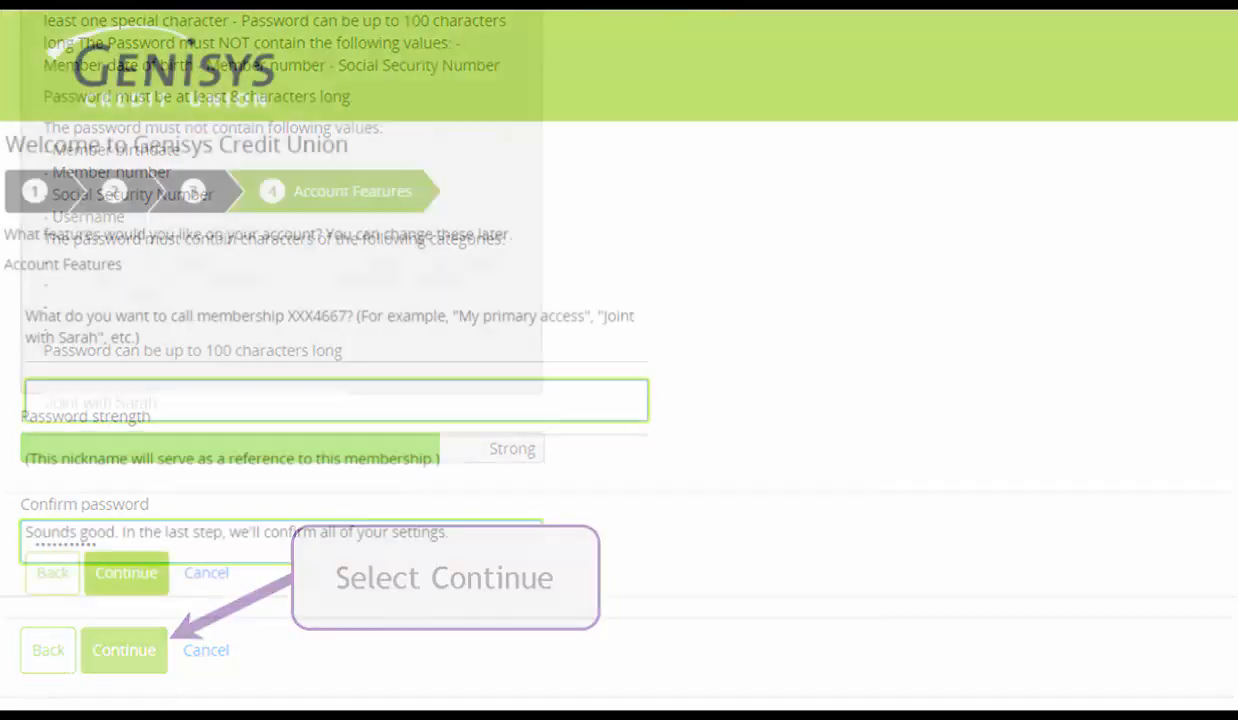
click(124, 648)
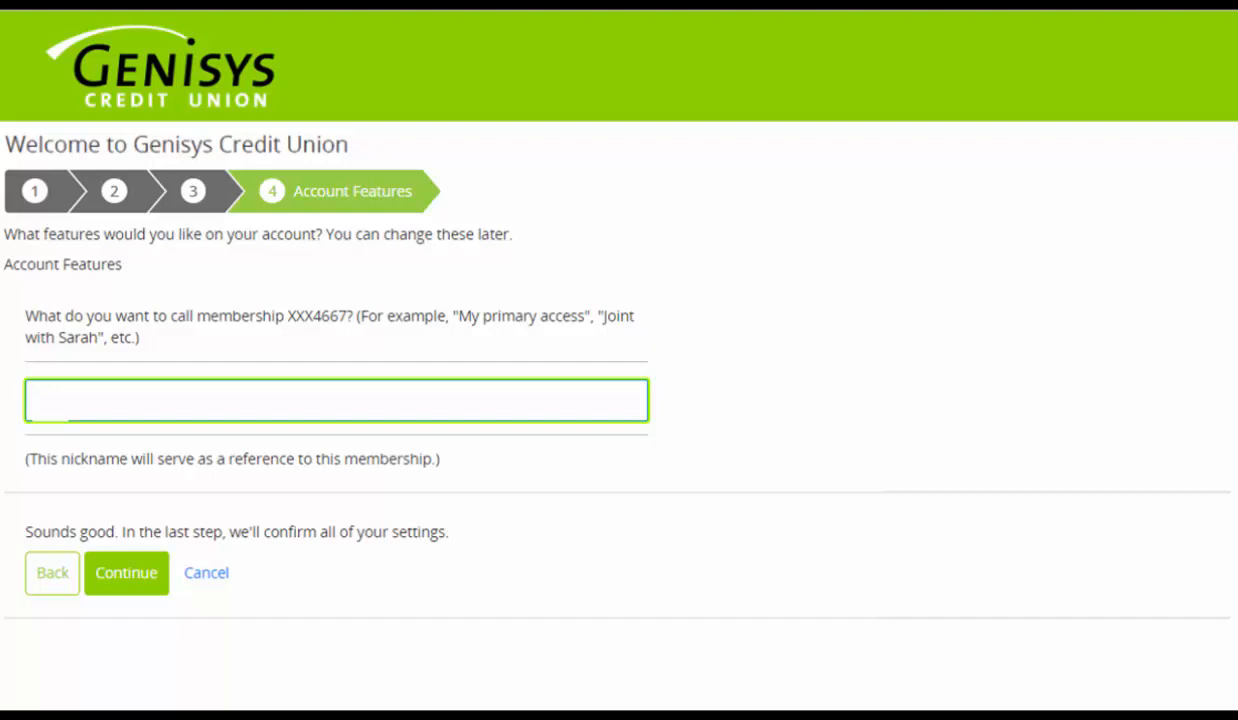
text(Joint with Sarah)
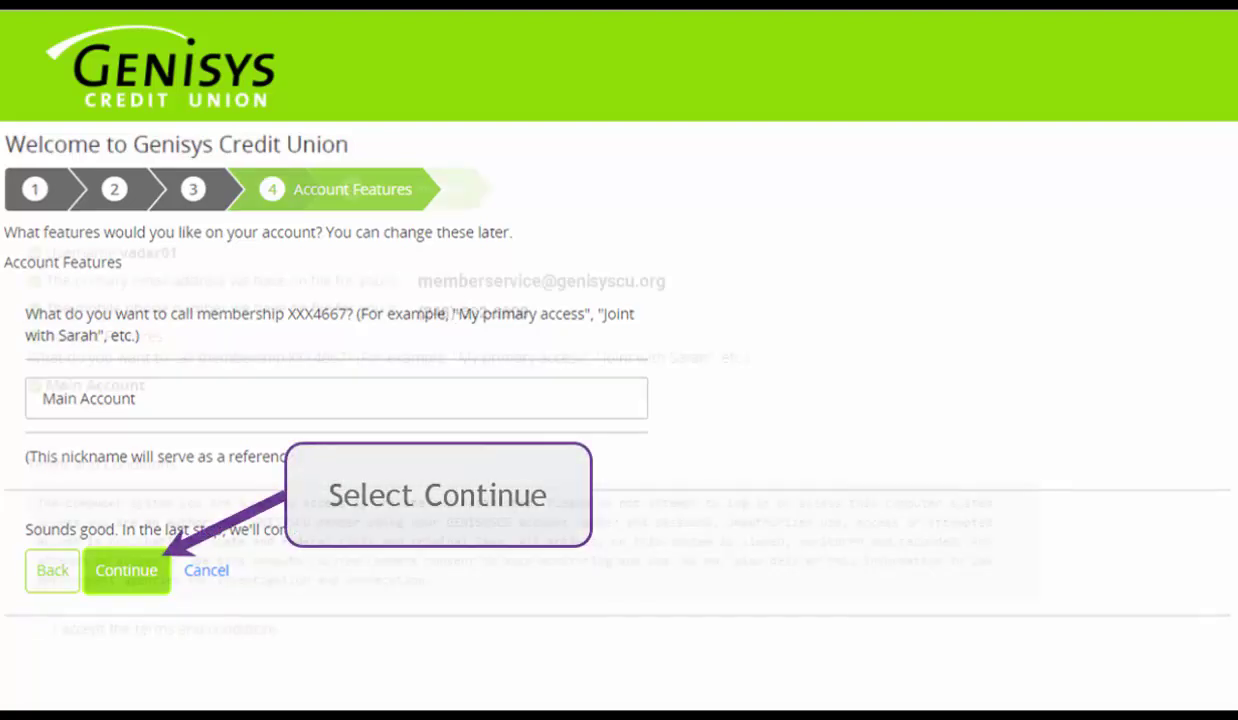
Review the confirmation summary, accept the terms and conditions, and submit the registration
click(126, 570)
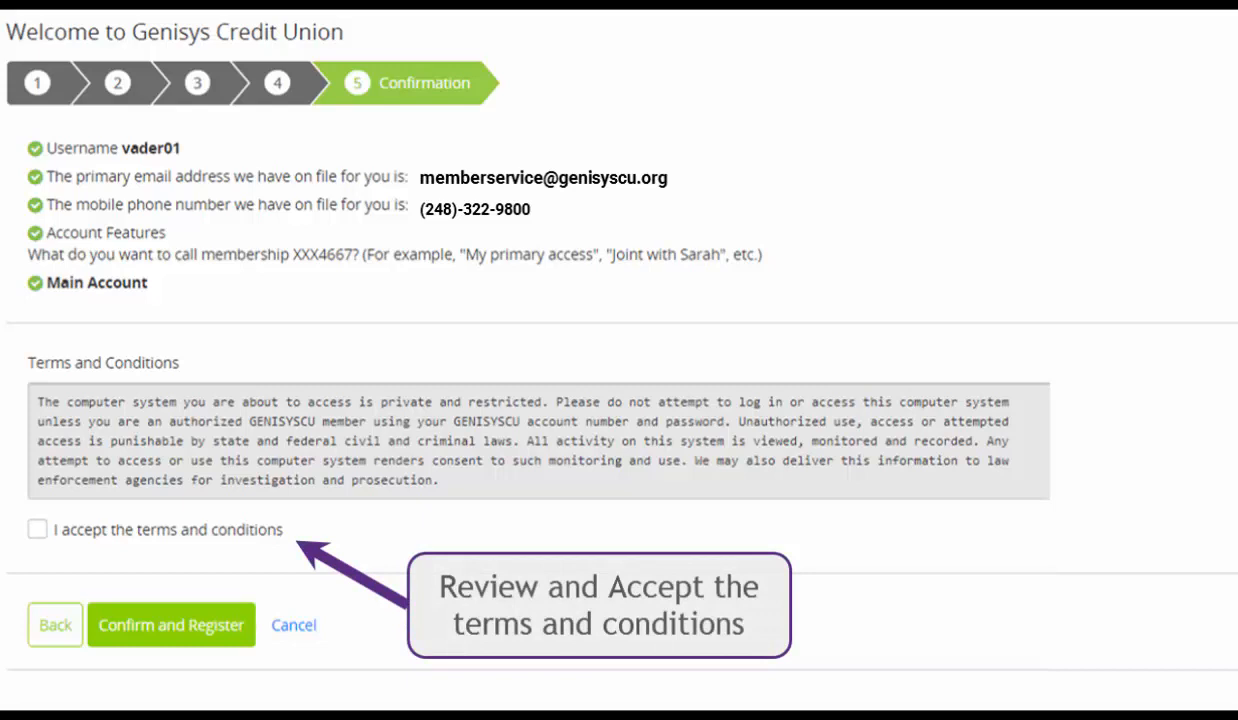
click(36, 528)
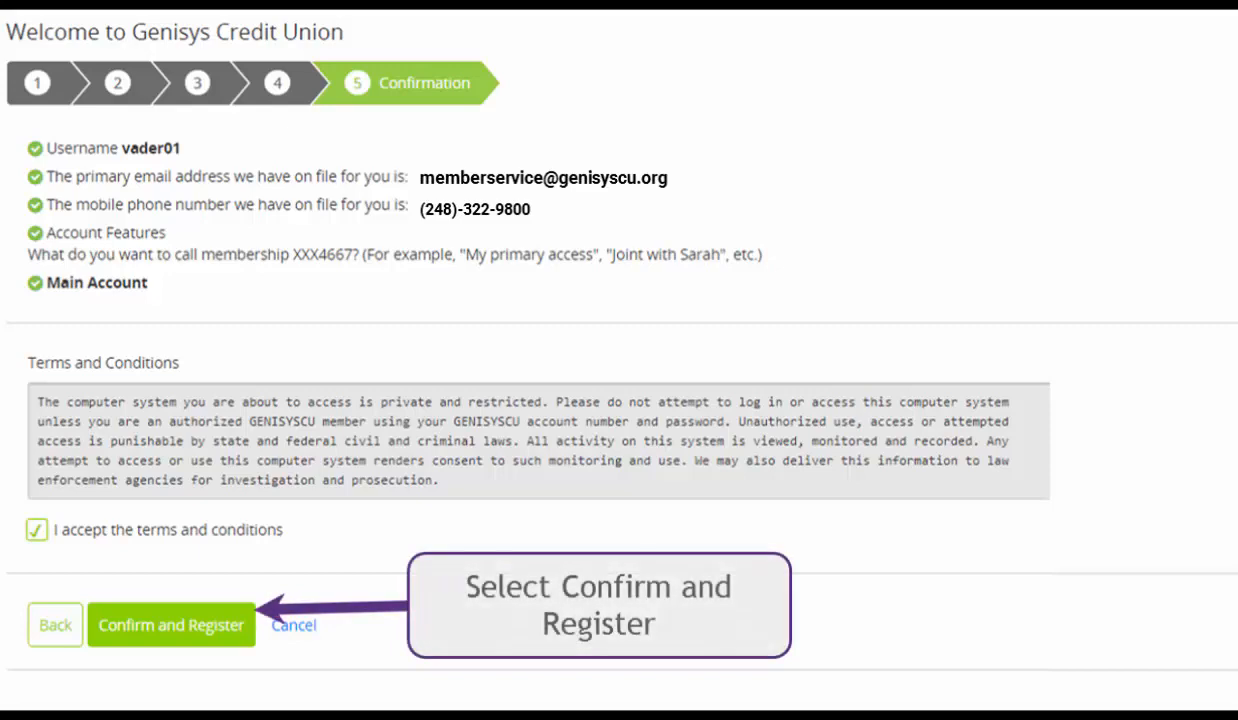
click(172, 624)
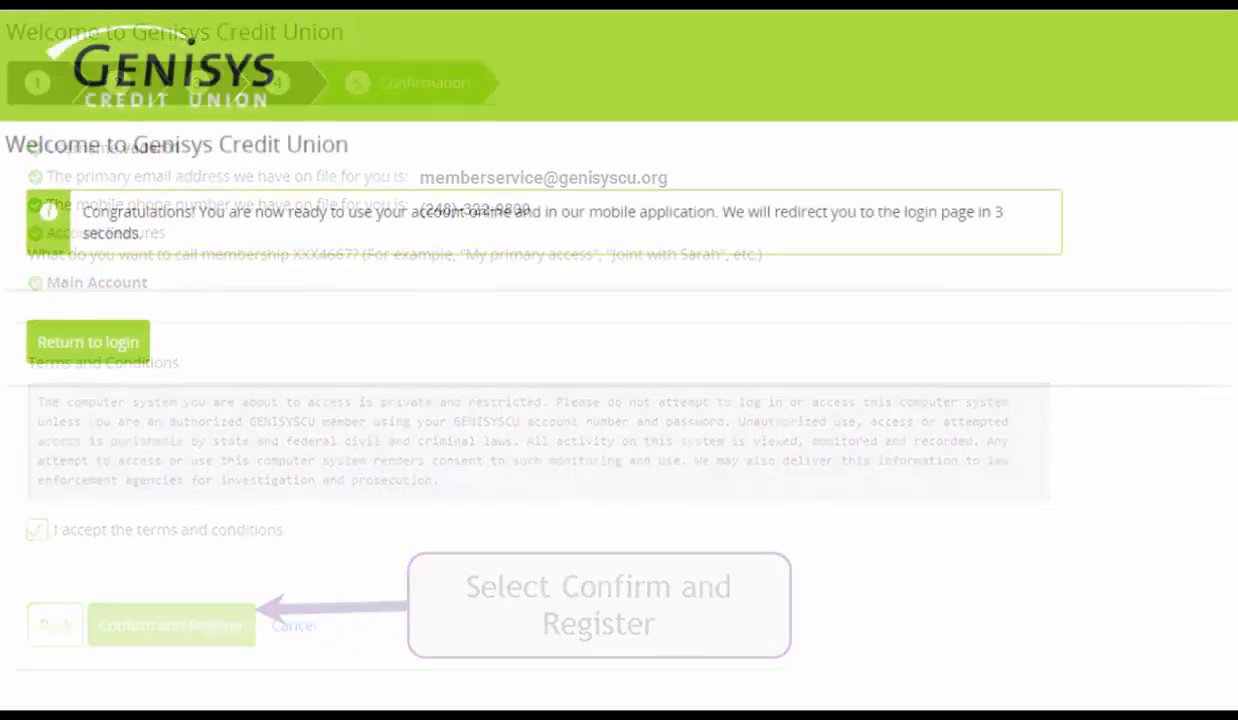
Return to the login page and sign in with the new username and password
click(172, 624)
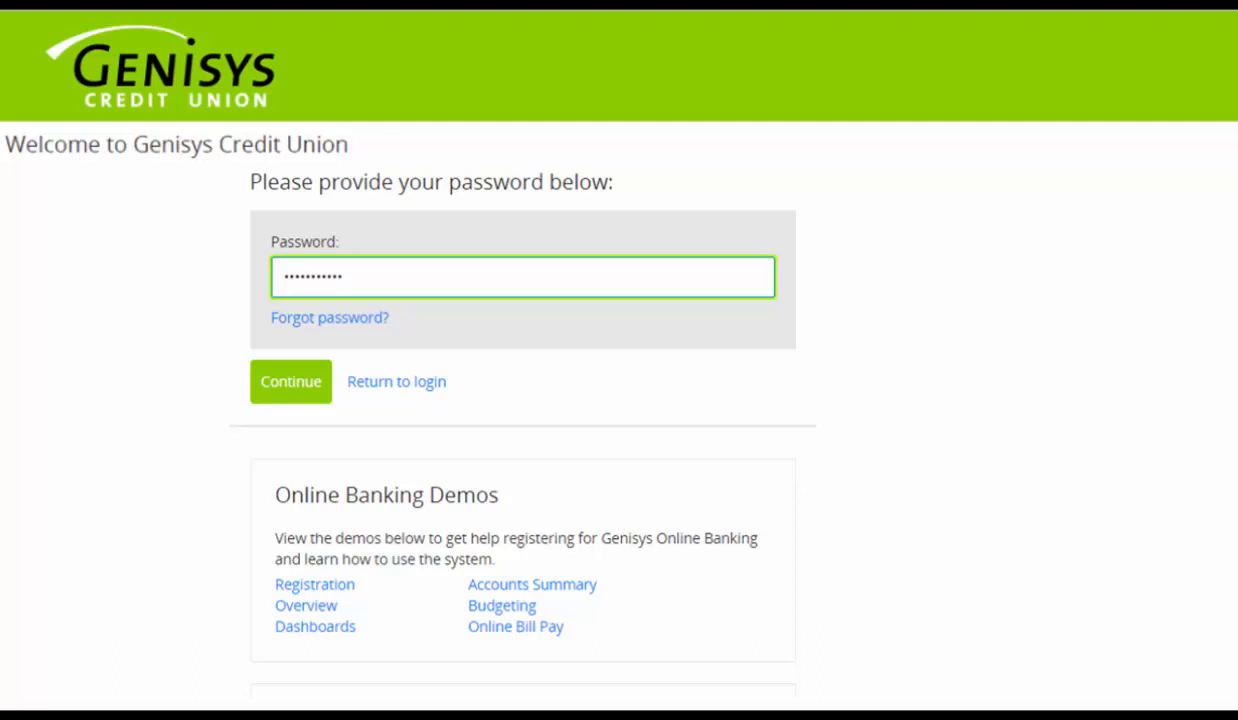
click(290, 380)
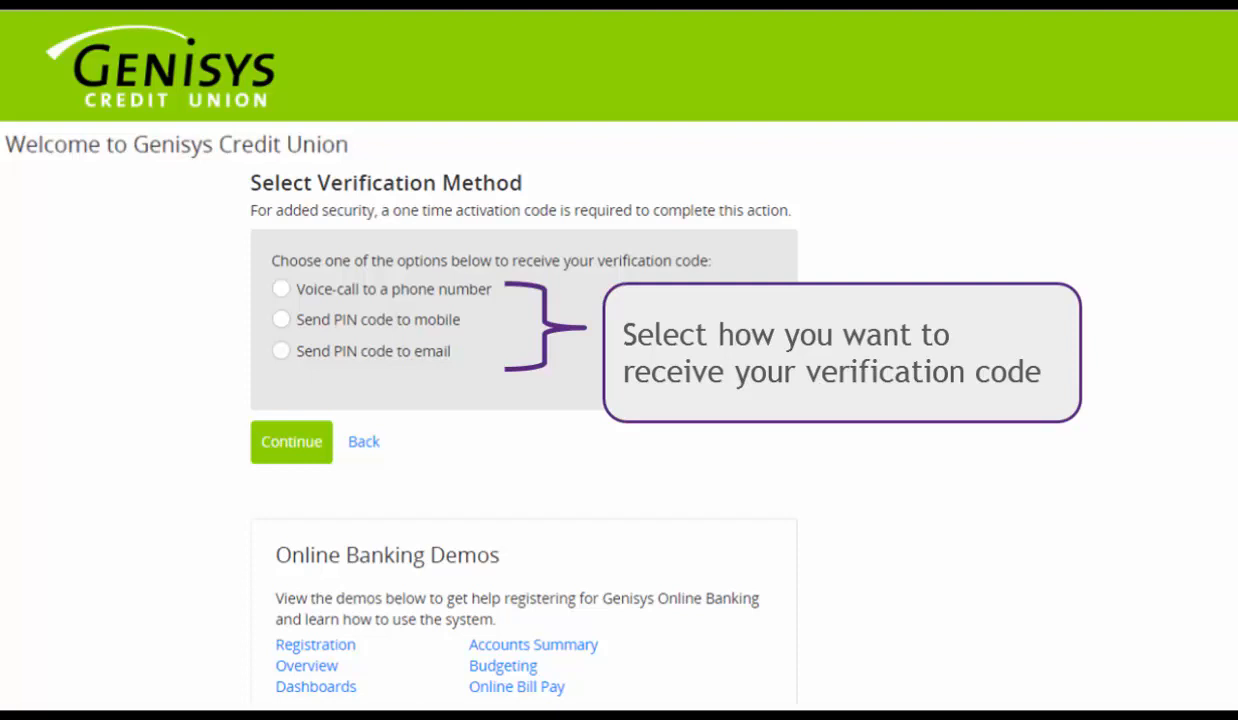
click(280, 320)
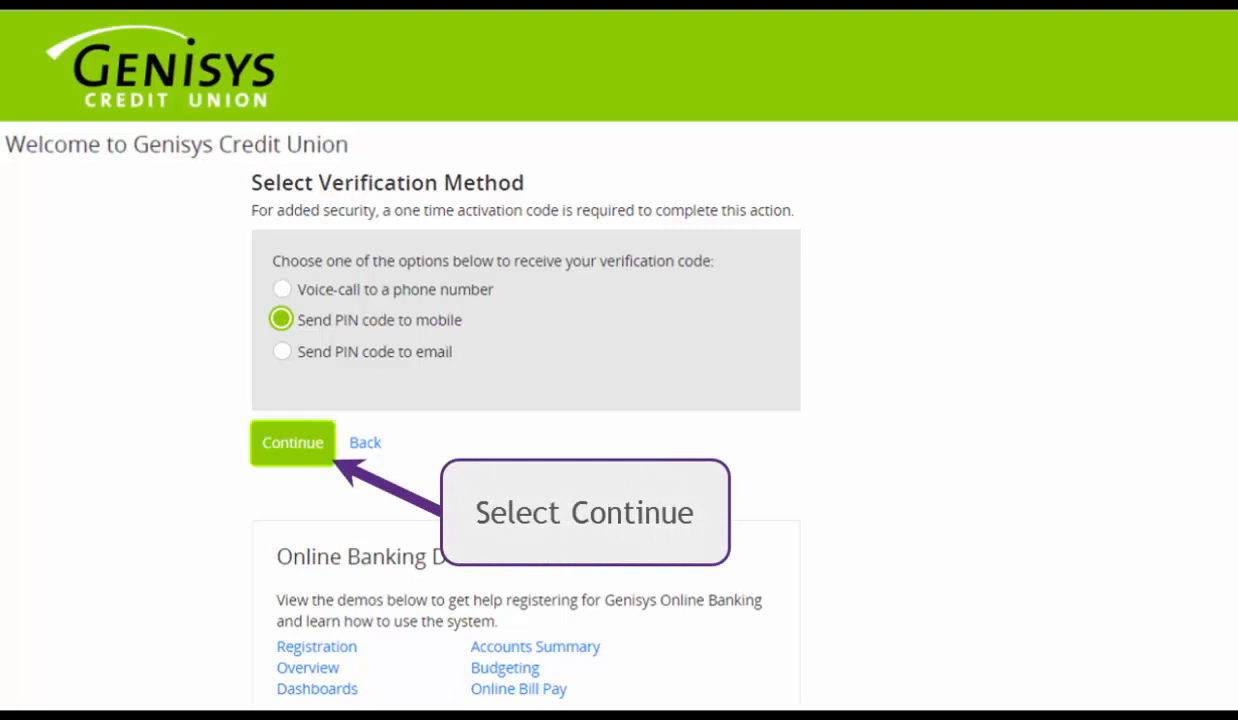
click(292, 442)
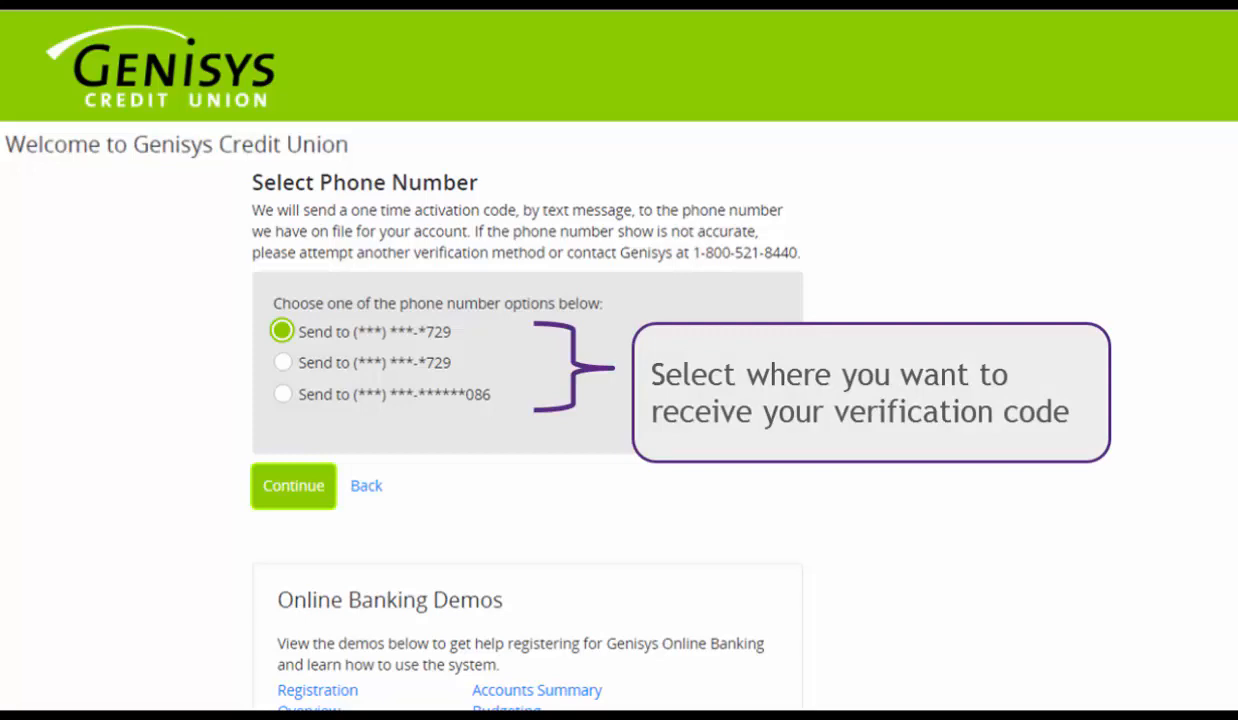
click(292, 486)
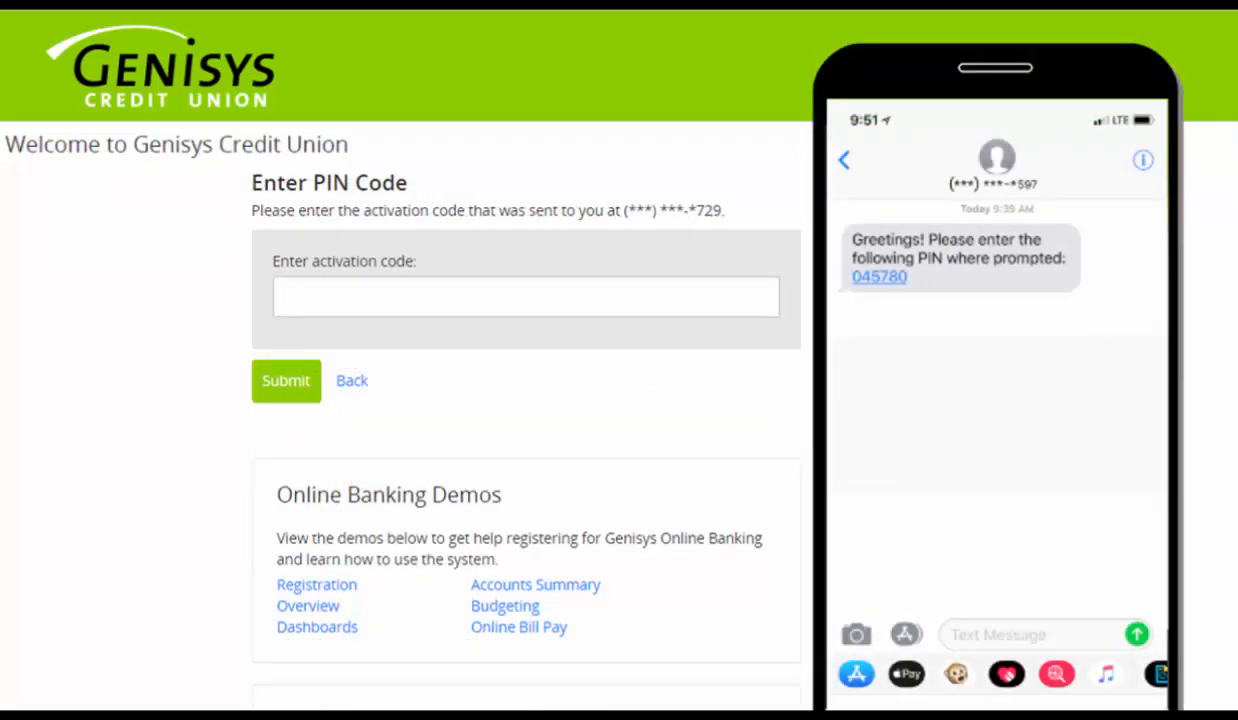
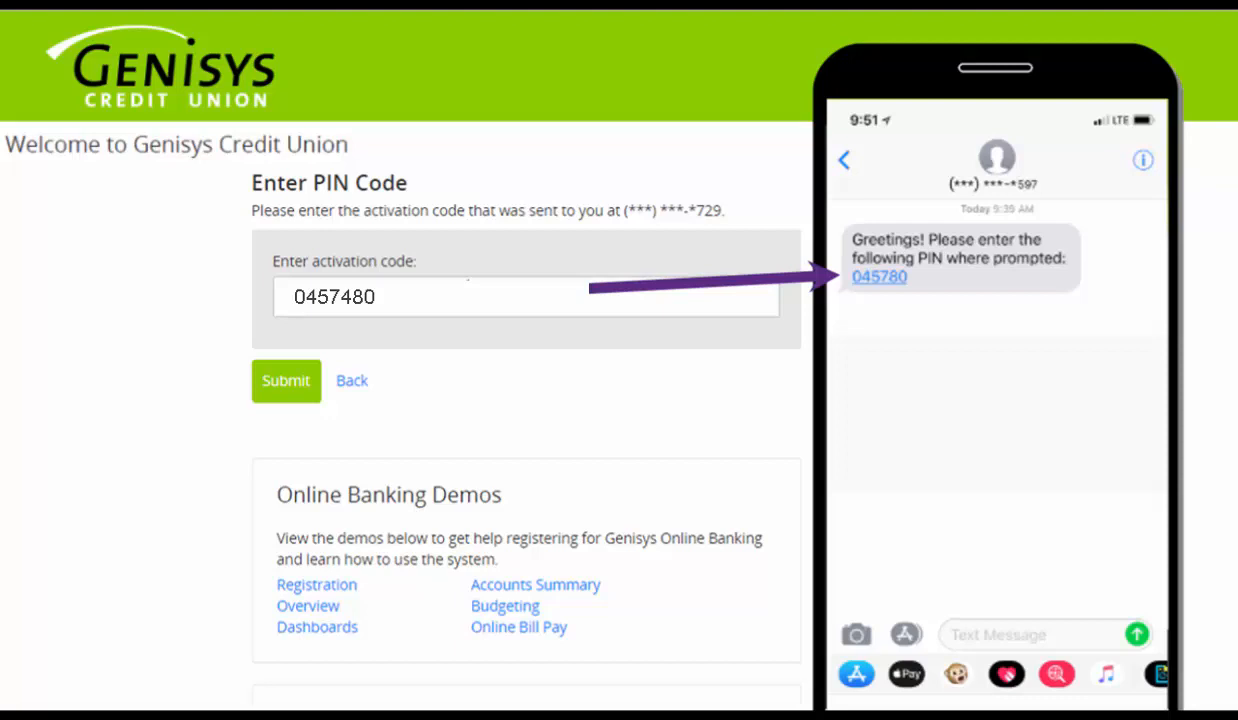
click(286, 380)
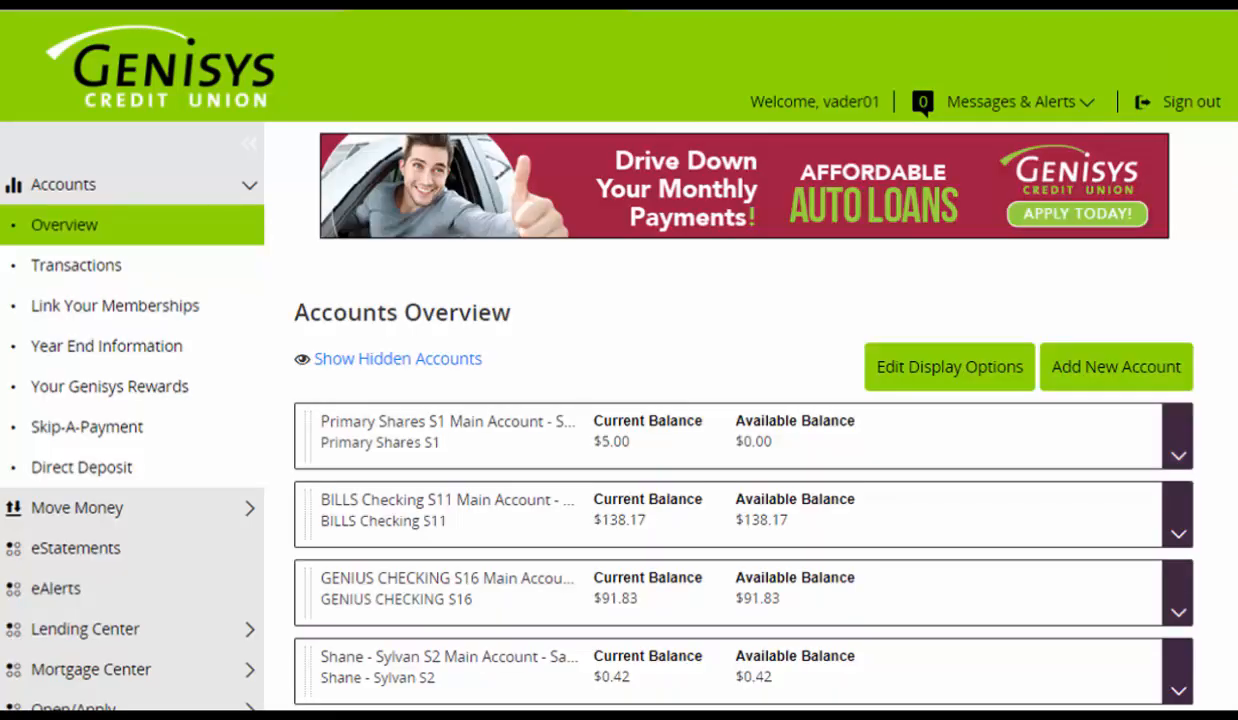